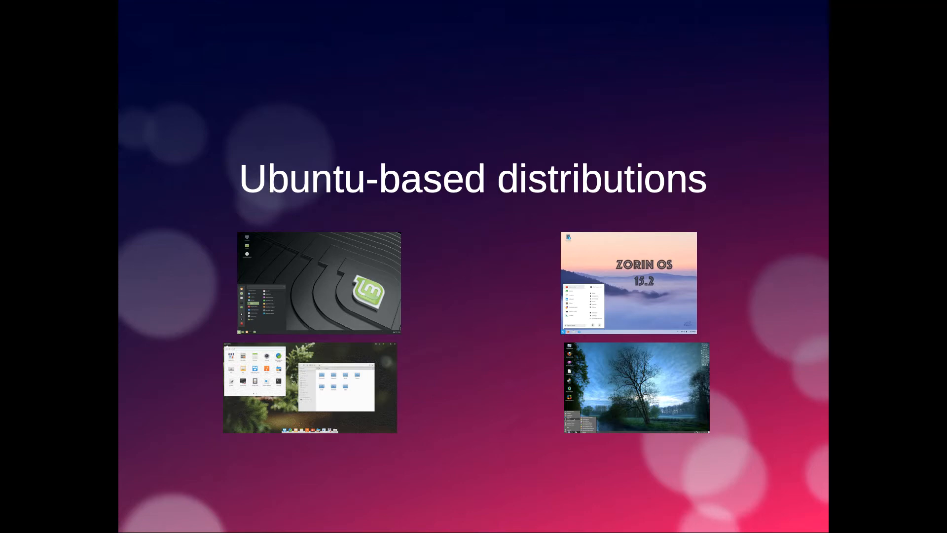
Advance the running slideshow two slides to the Zorin slide.
{"action": "key", "text": "right"}
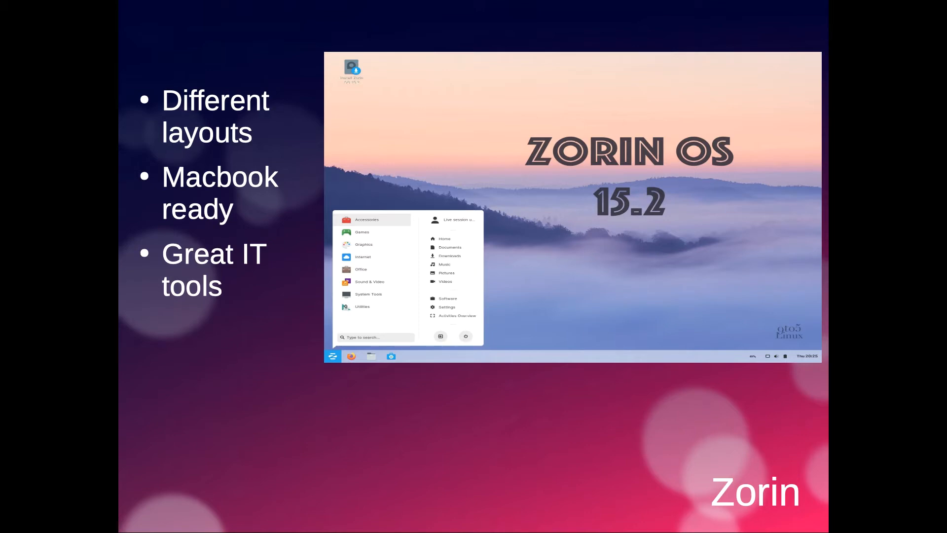
{"action": "key", "text": "Right"}
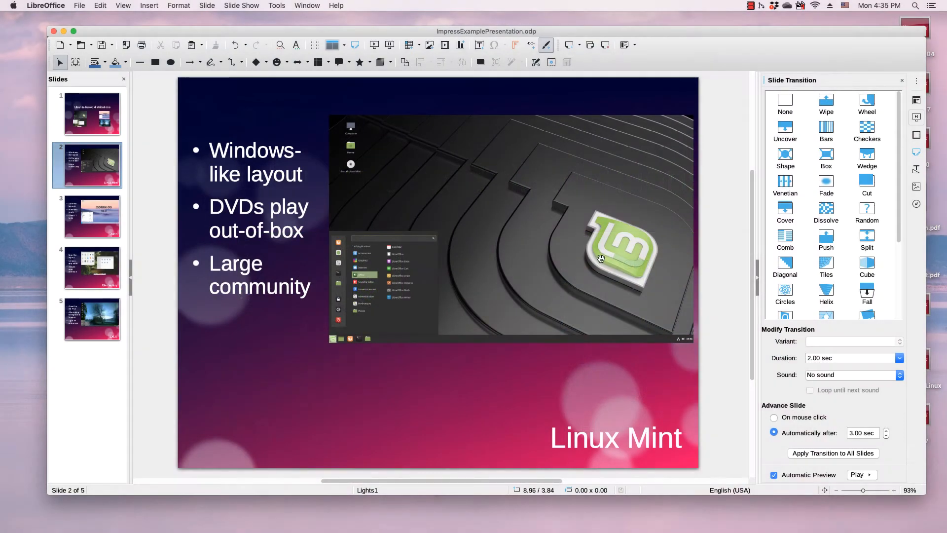
{"action": "mouse_move", "coordinate": [755, 373]}
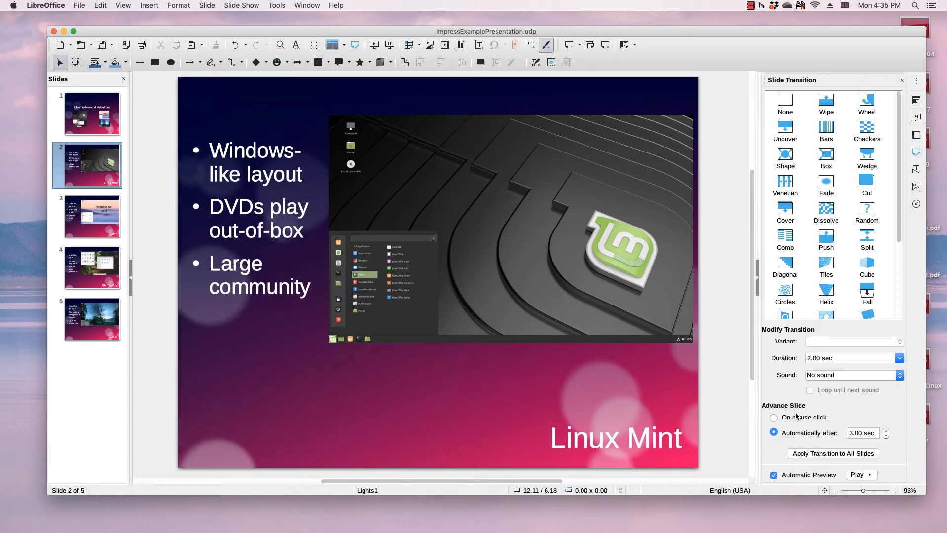
{"action": "mouse_move", "coordinate": [797, 423]}
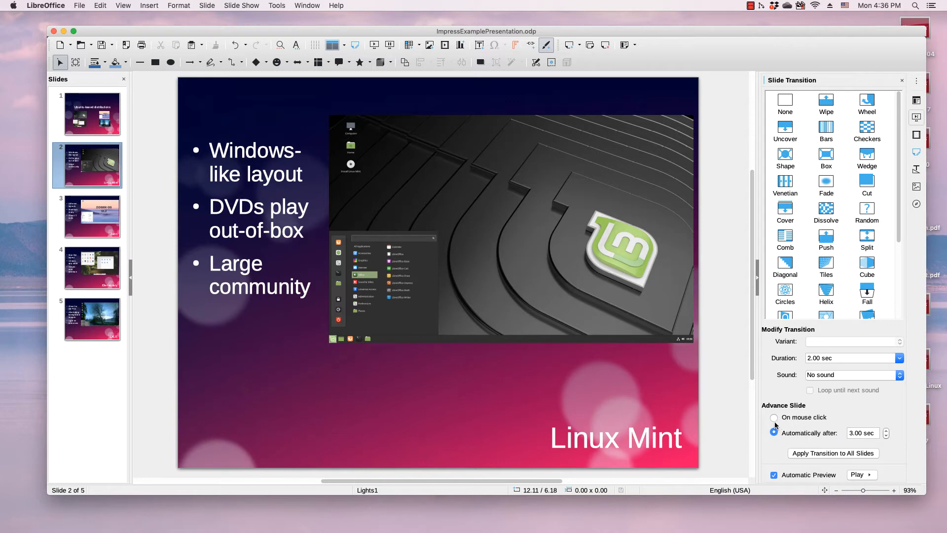
{"action": "left_click", "coordinate": [774, 417]}
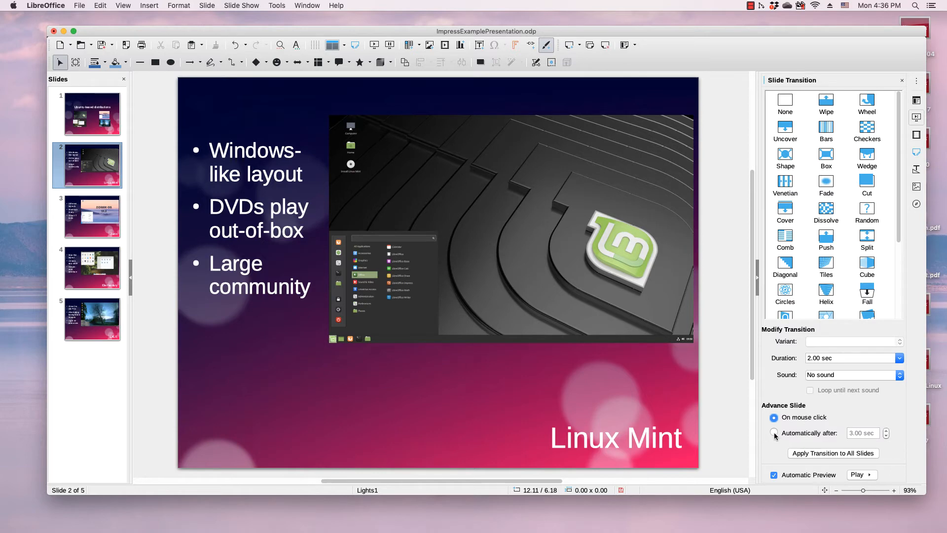
{"action": "left_click", "coordinate": [774, 432]}
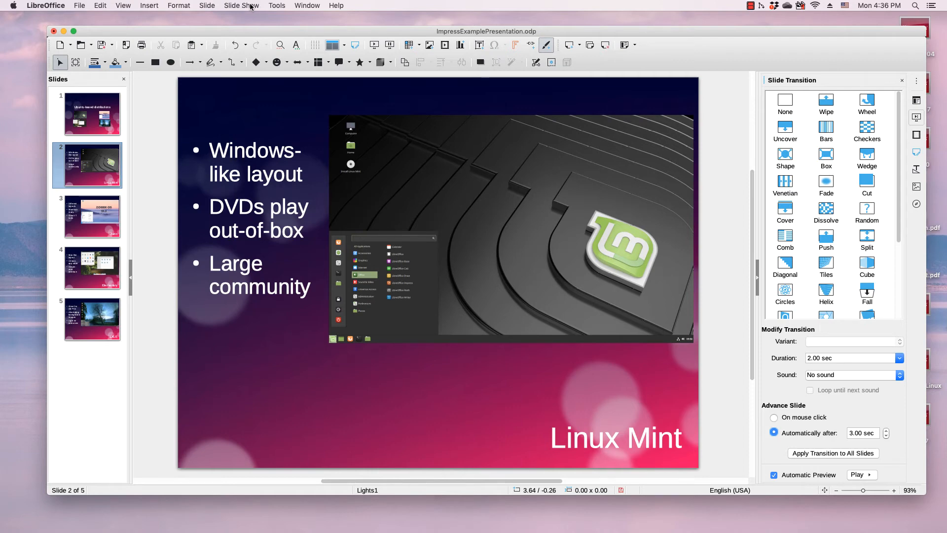
In Slide Show Settings, loop from Slide 2 and repeat after a 00:00:05 pause.
{"action": "left_click", "coordinate": [241, 5]}
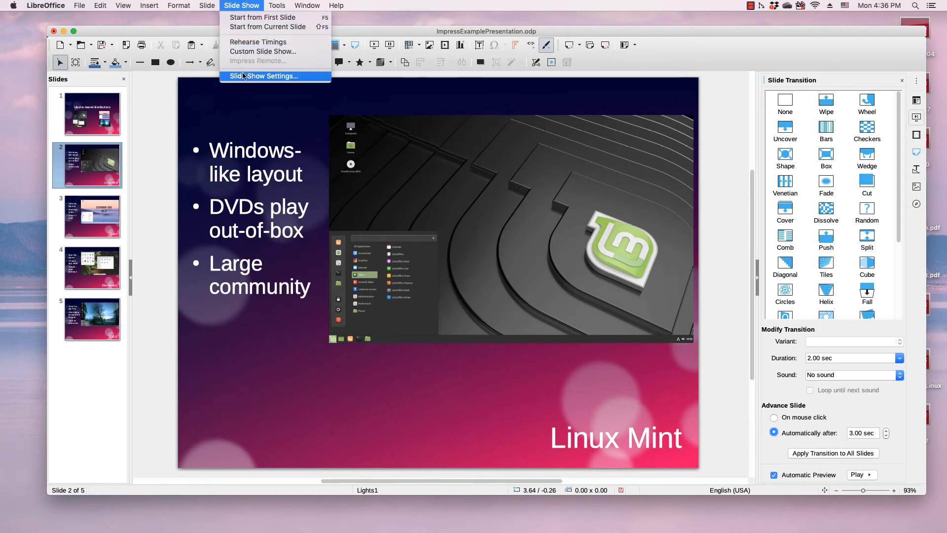
{"action": "left_click", "coordinate": [263, 75]}
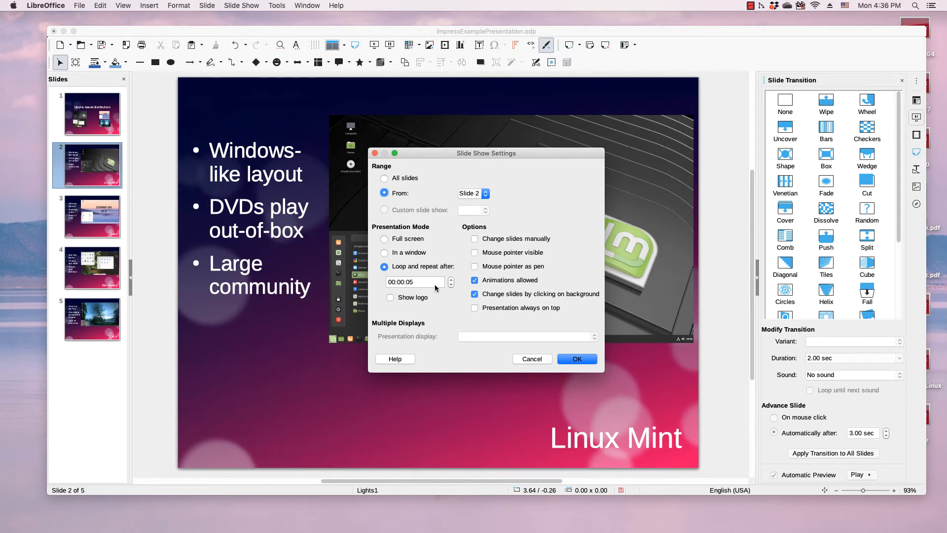
{"action": "mouse_move", "coordinate": [450, 282]}
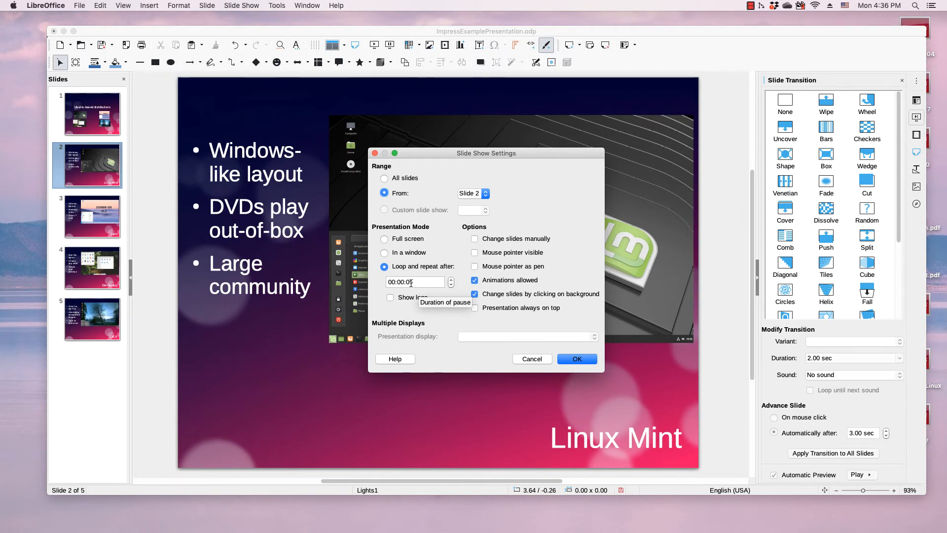
{"action": "left_click", "coordinate": [413, 282]}
{"action": "type", "text": "5"}
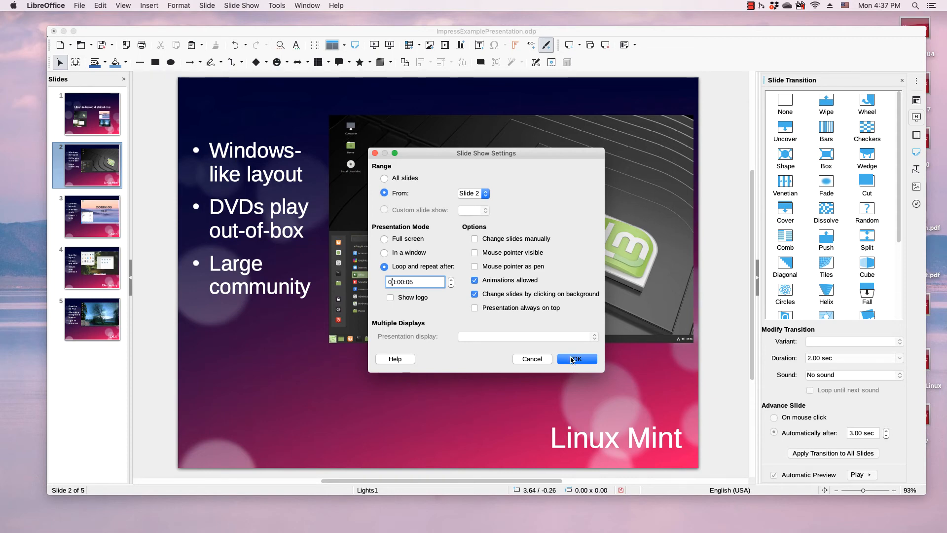
{"action": "left_click", "coordinate": [576, 359]}
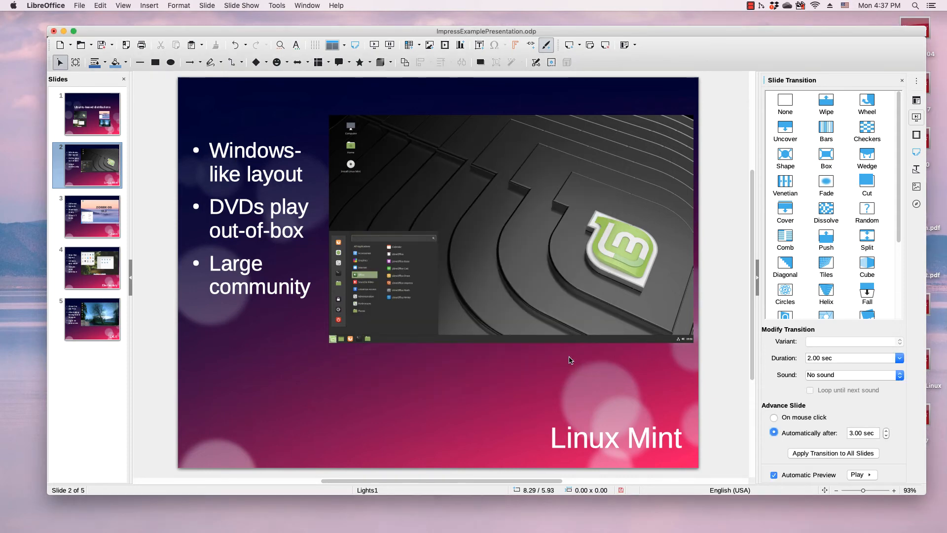
{"action": "mouse_move", "coordinate": [559, 352]}
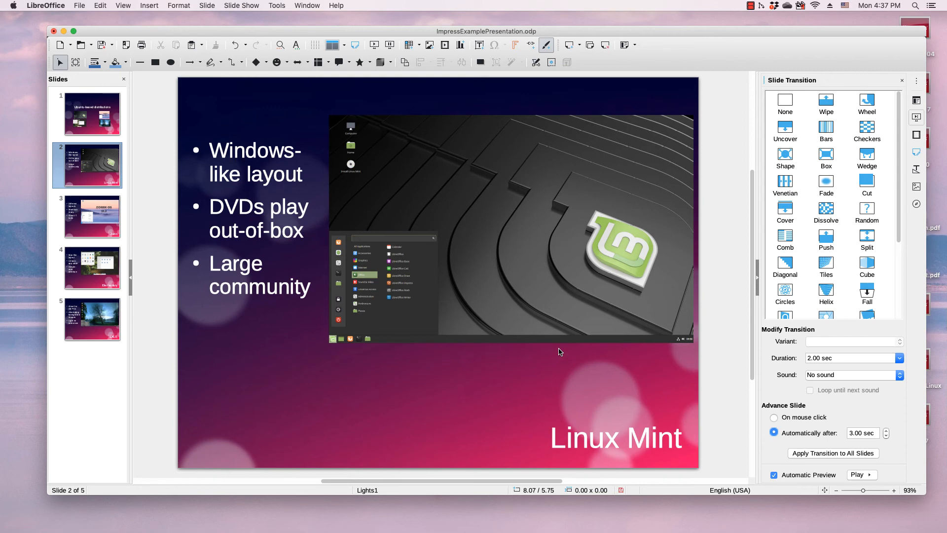